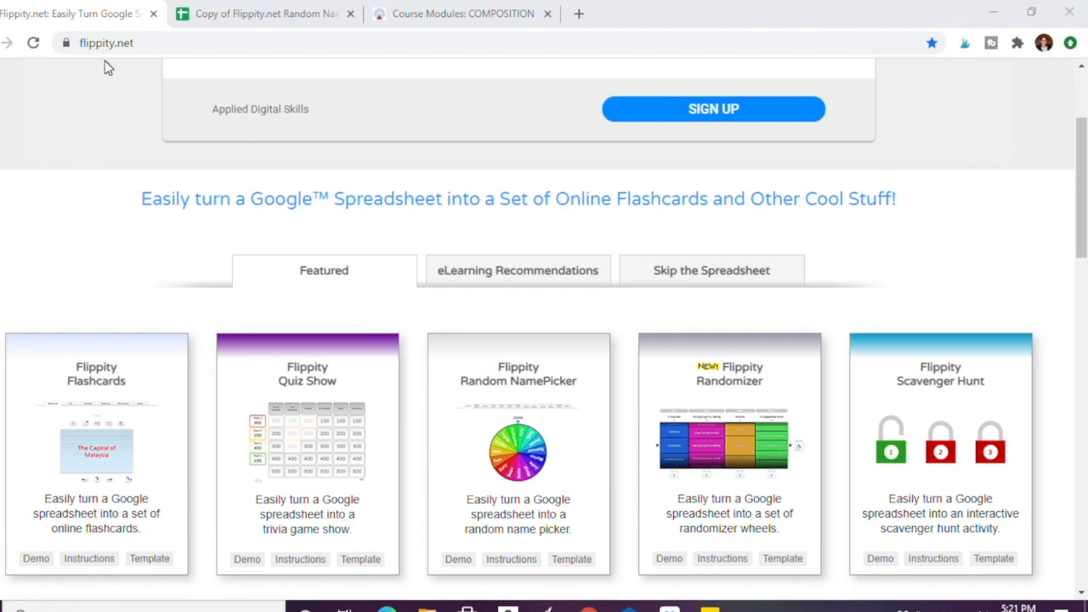
pyautogui.moveTo(10, 330)
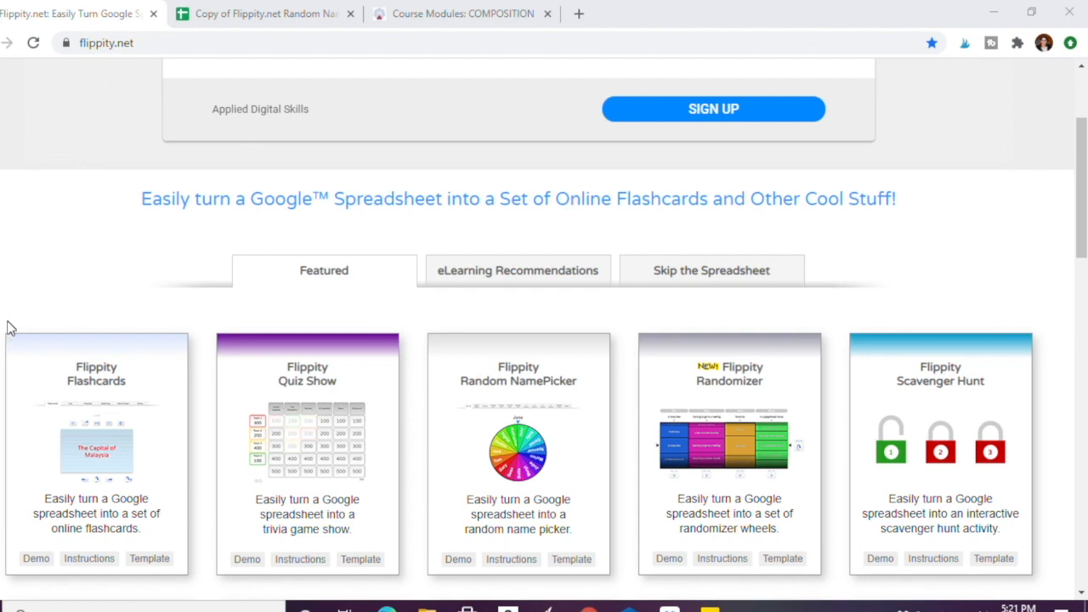
# Make a copy of the Random Name Picker template spreadsheet with its student name list.
pyautogui.scroll(-3)
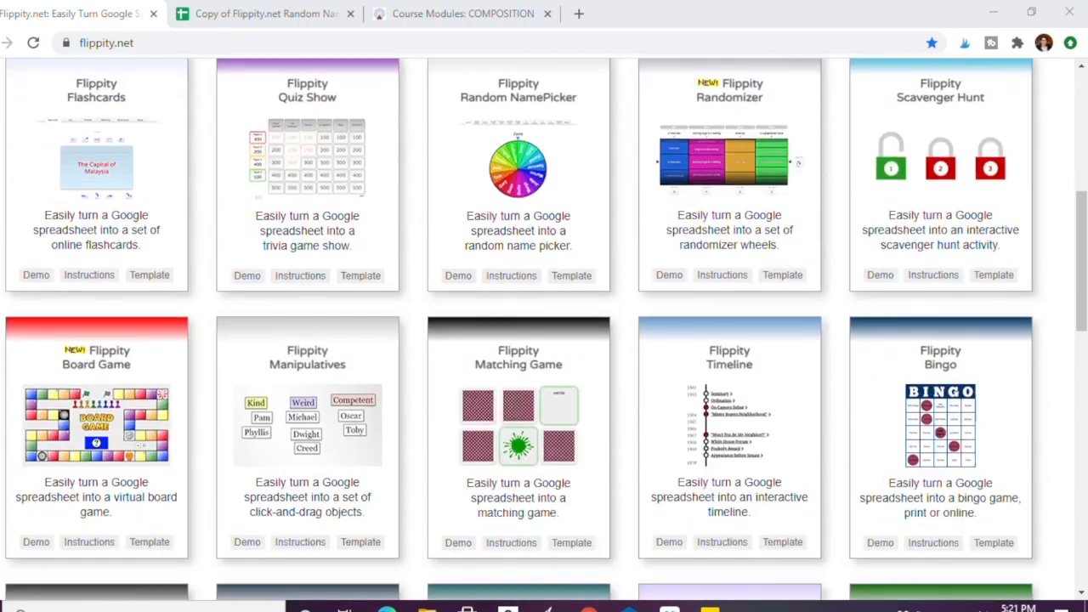
pyautogui.scroll(-3)
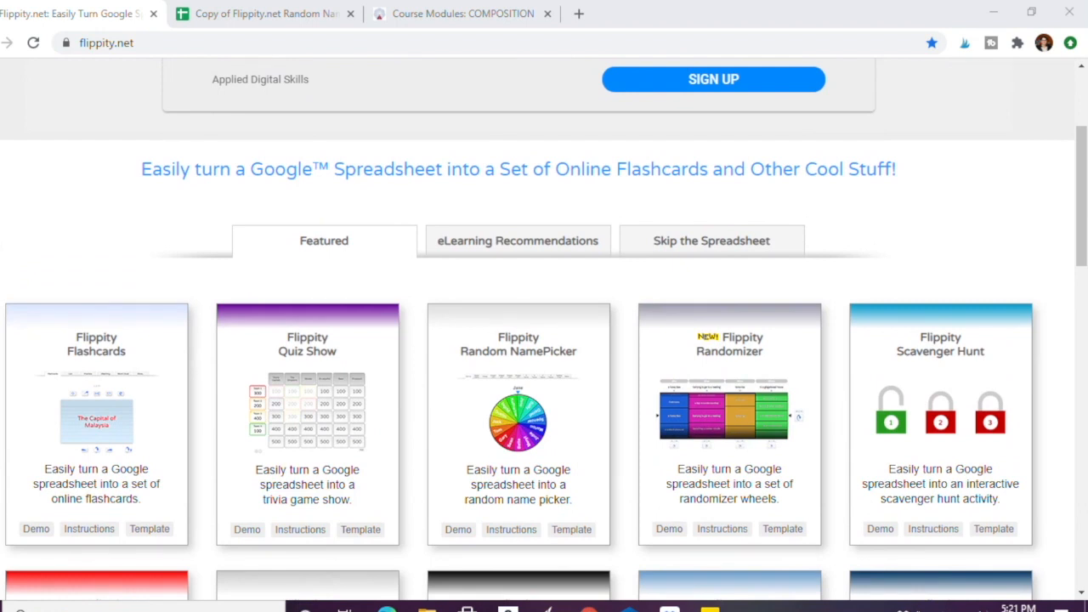
pyautogui.moveTo(490, 396)
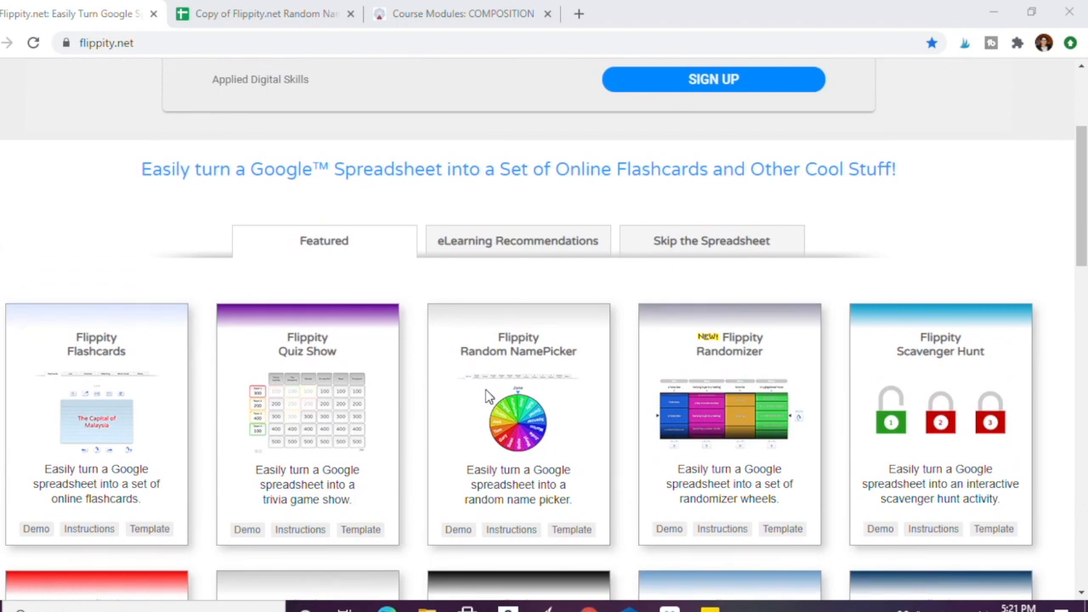
pyautogui.moveTo(554, 463)
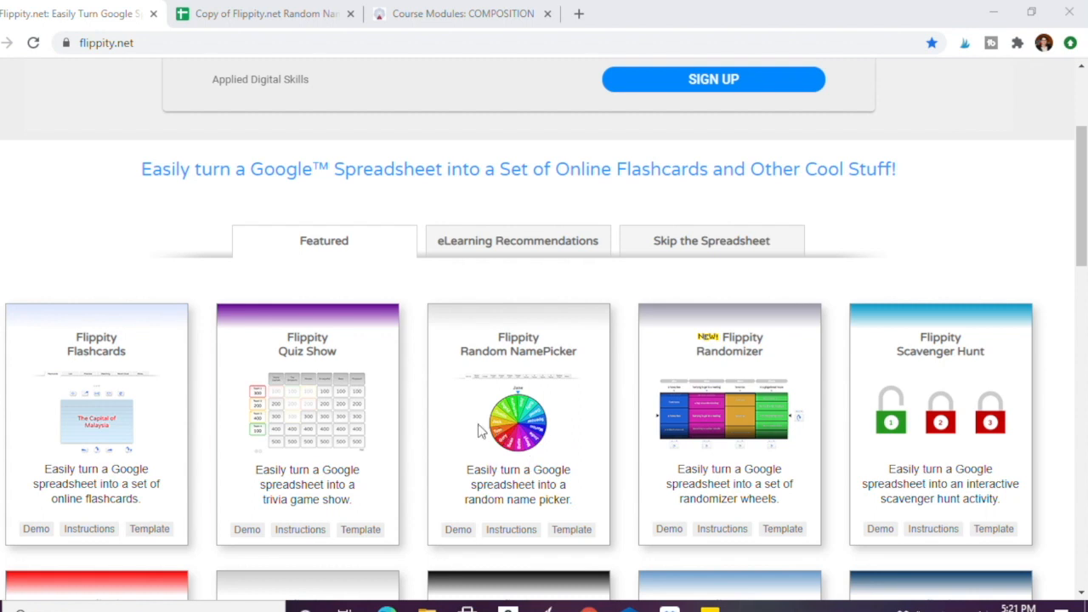
pyautogui.moveTo(480, 426)
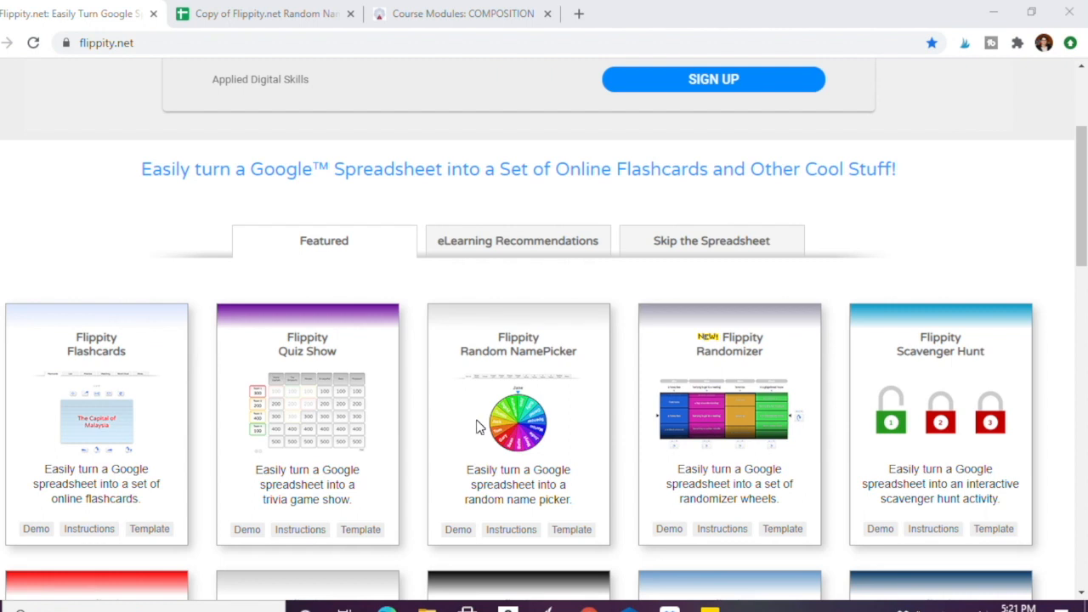
pyautogui.moveTo(479, 427)
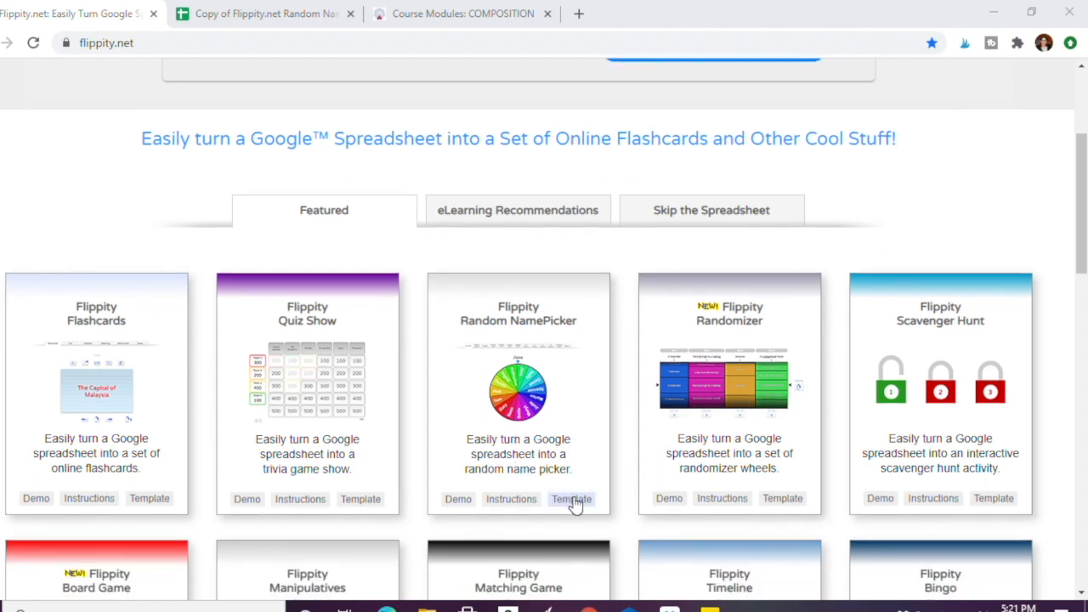
pyautogui.click(571, 500)
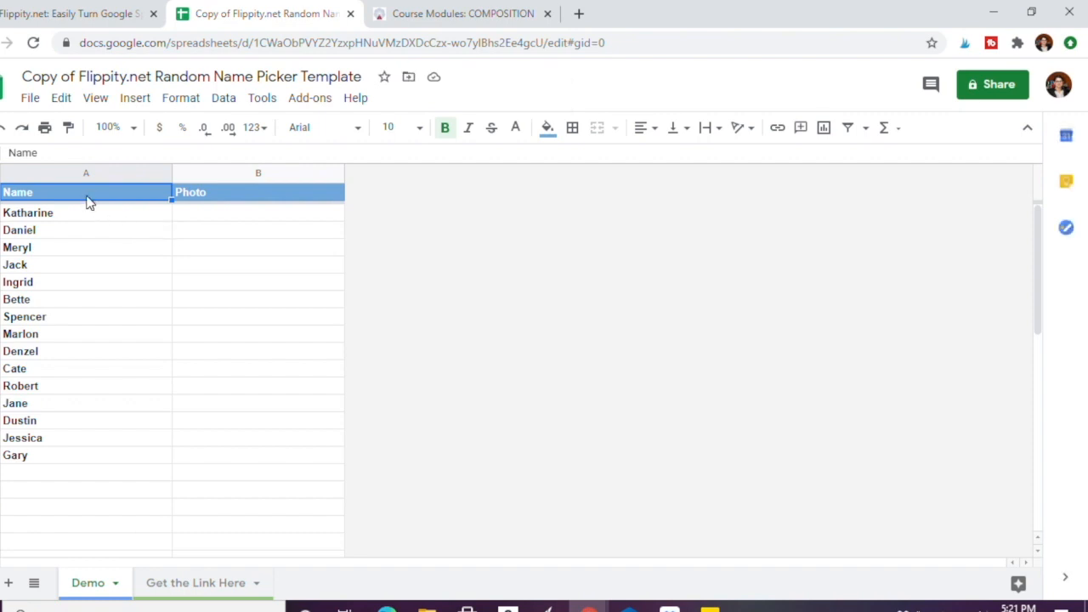
# Publish the copied spreadsheet to the web via File > Publish to the web and dismiss the dialog.
pyautogui.click(30, 97)
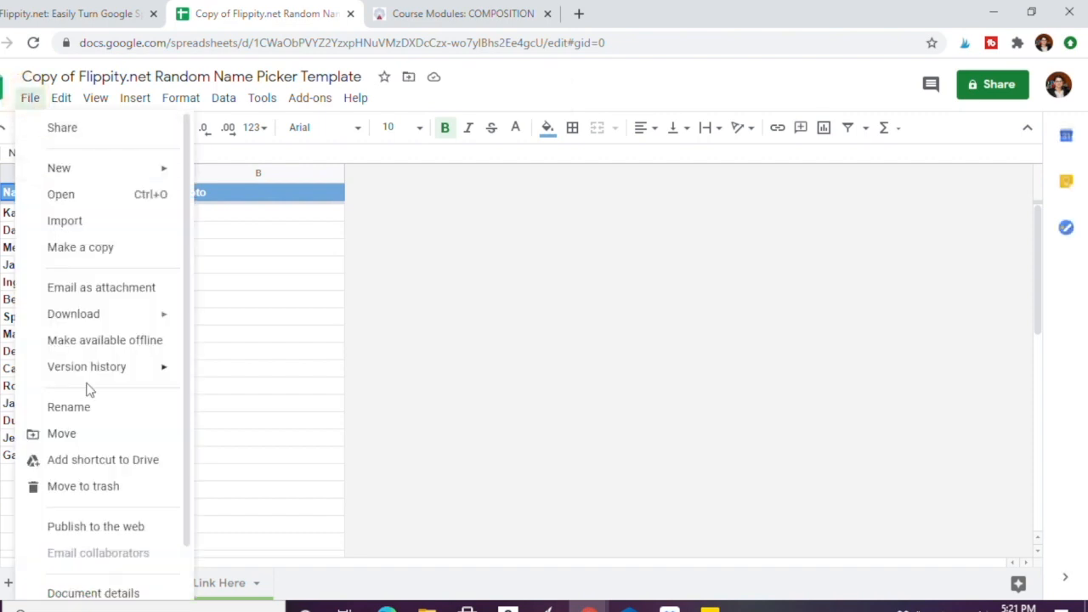
pyautogui.click(96, 527)
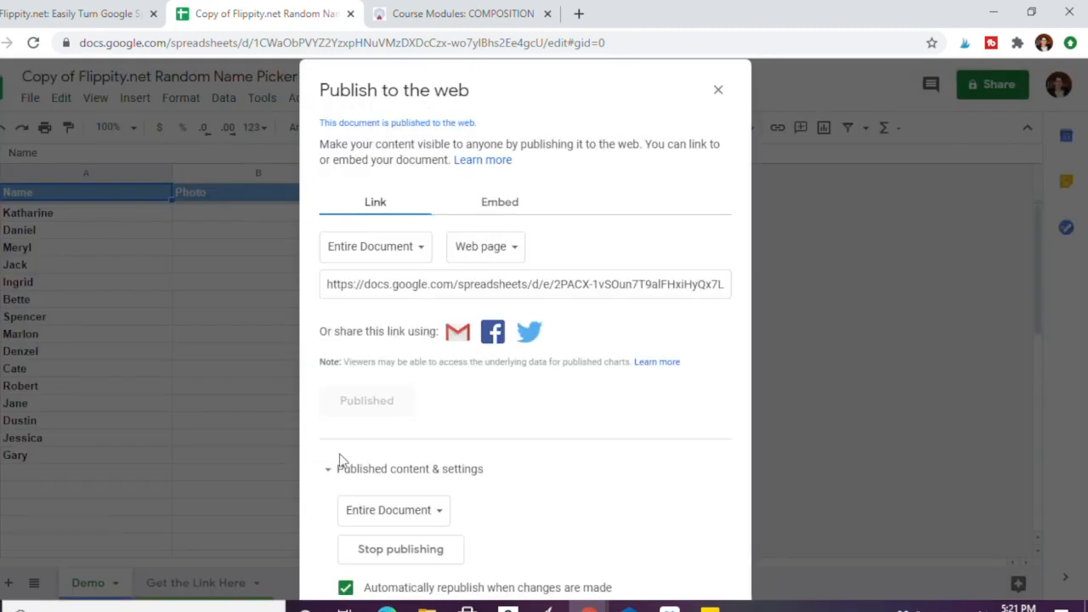
pyautogui.moveTo(341, 419)
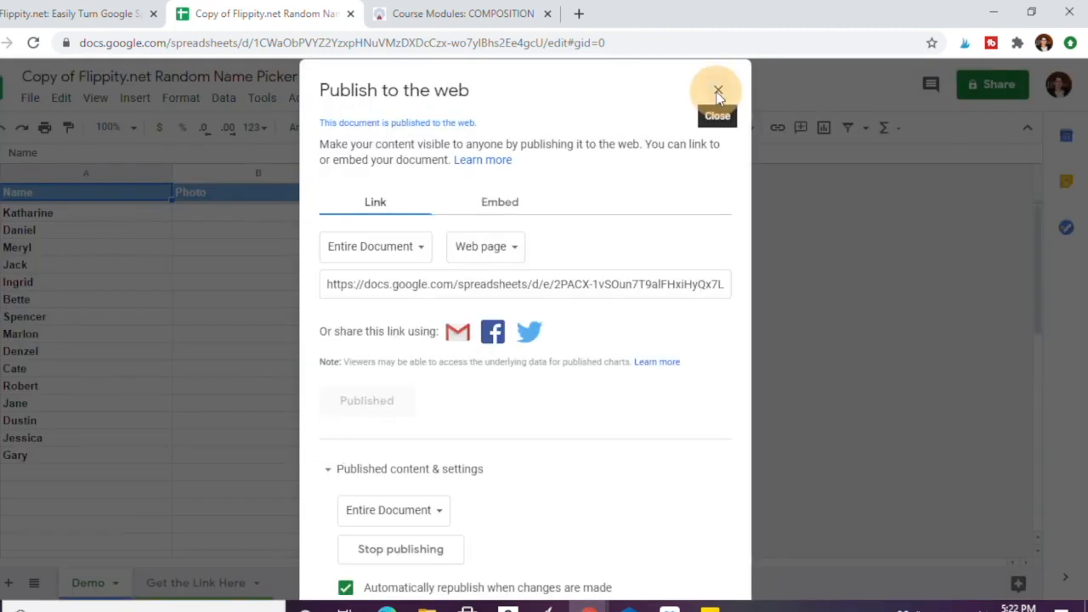
pyautogui.click(717, 91)
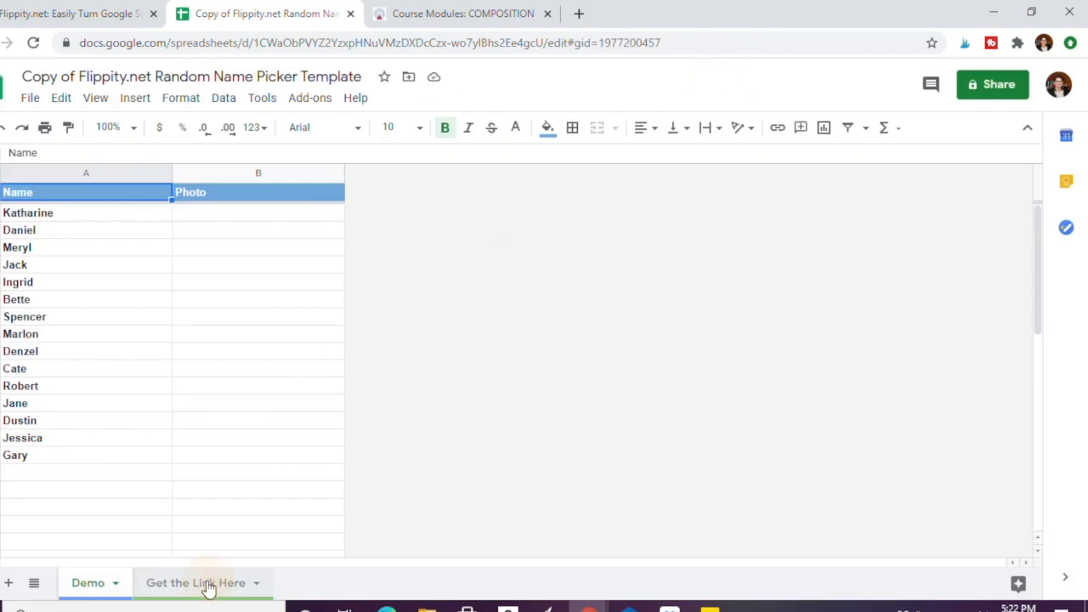
# From the Get the Link Here sheet, launch the Flippity picker and spin the wheel, landing on Meryl.
pyautogui.click(195, 582)
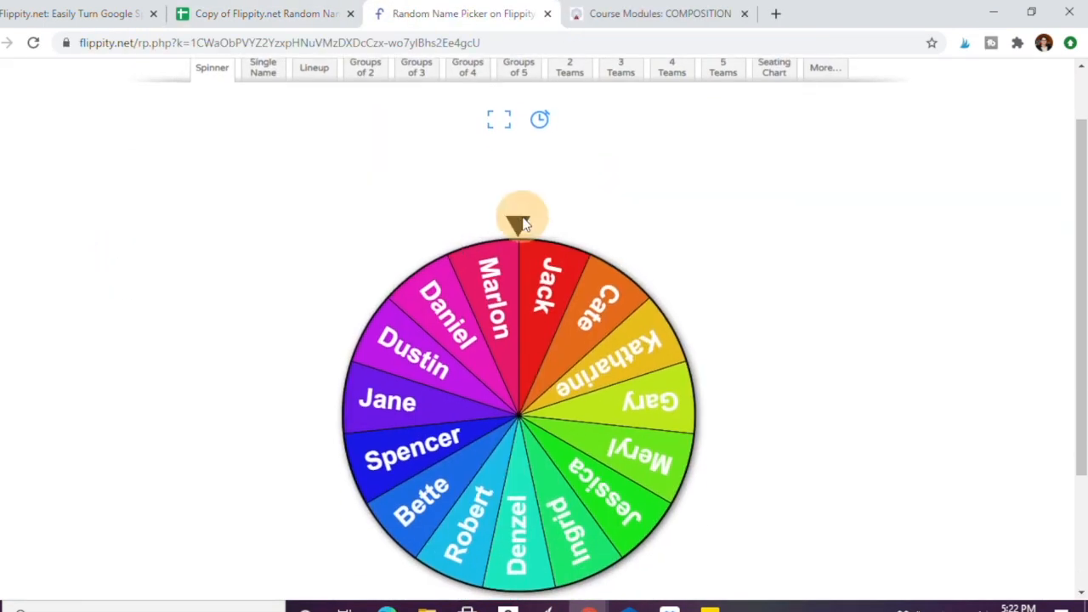
pyautogui.click(520, 218)
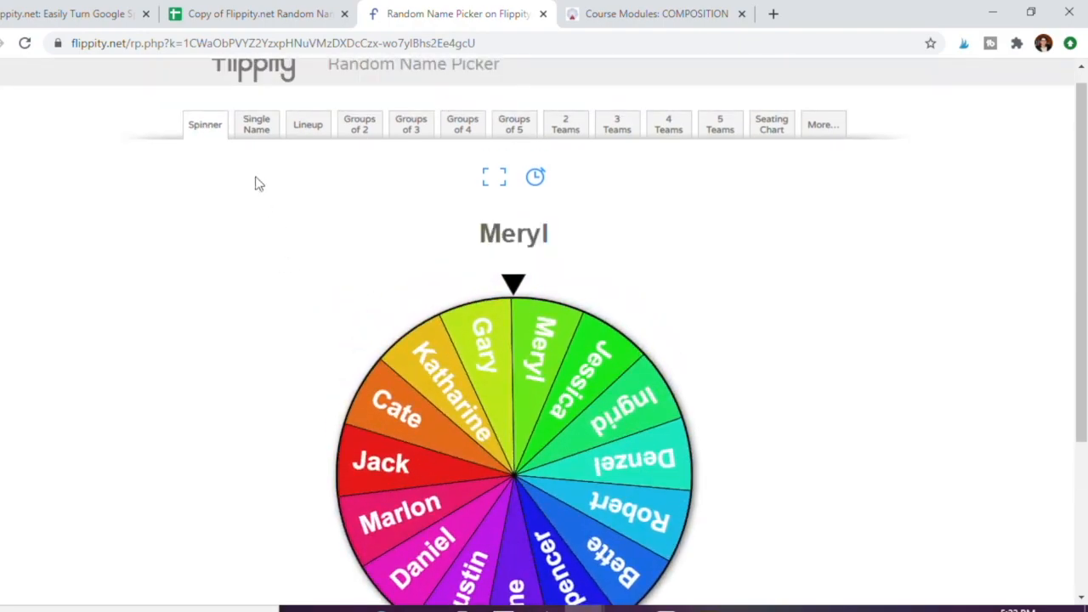
pyautogui.click(257, 124)
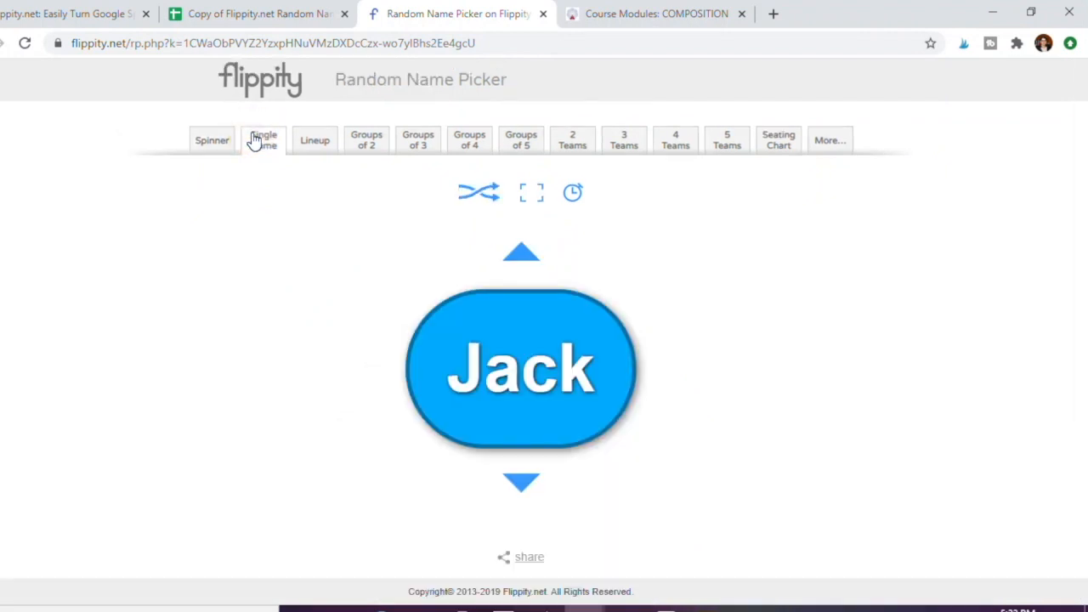
# Shuffle the single-name picker three times to draw different random students.
pyautogui.click(480, 192)
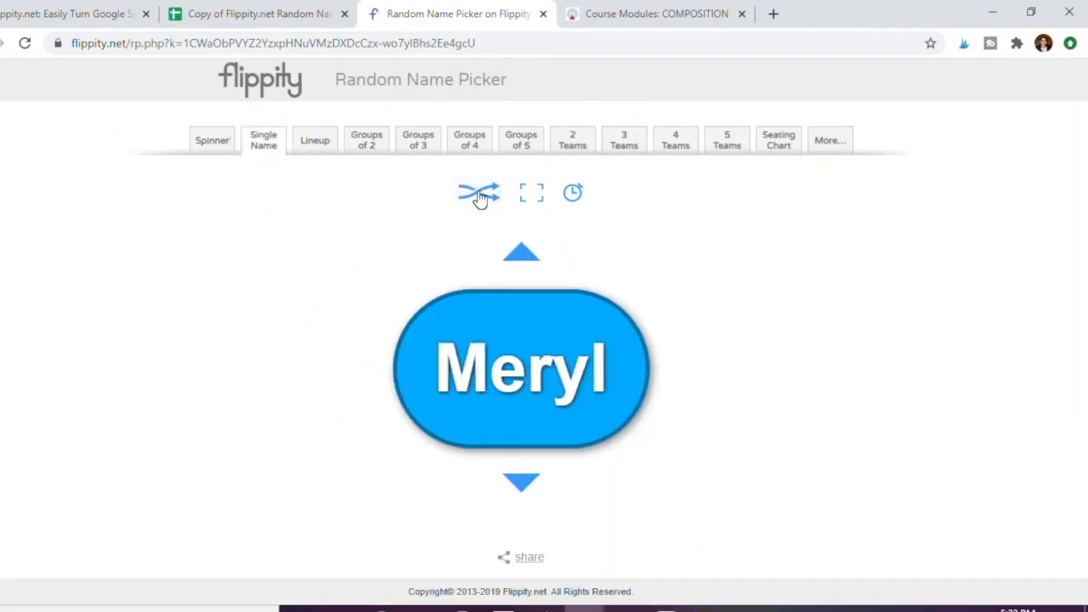
pyautogui.click(479, 192)
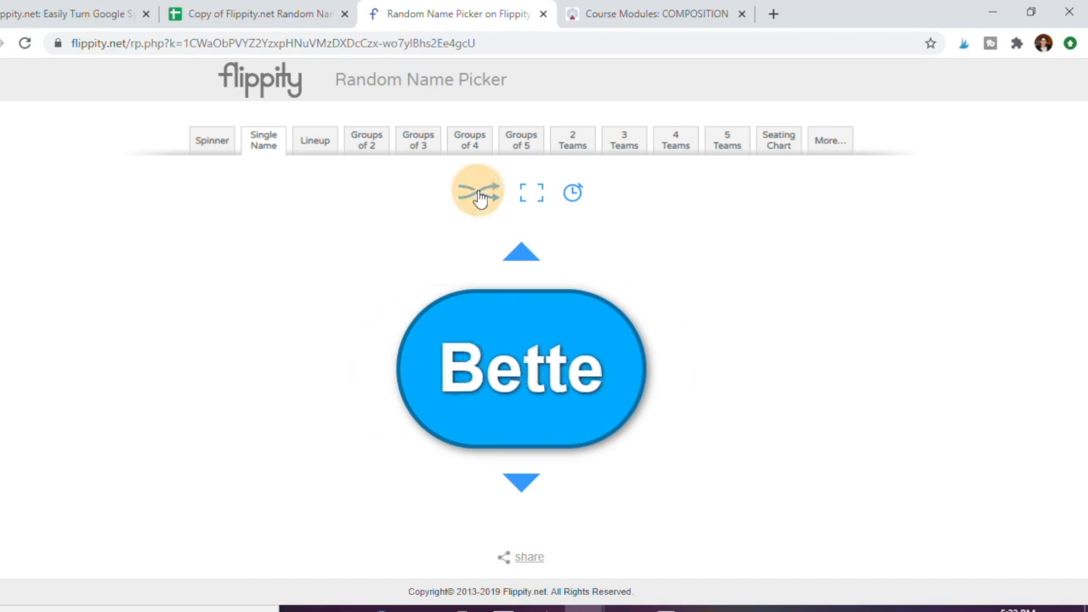
pyautogui.click(478, 193)
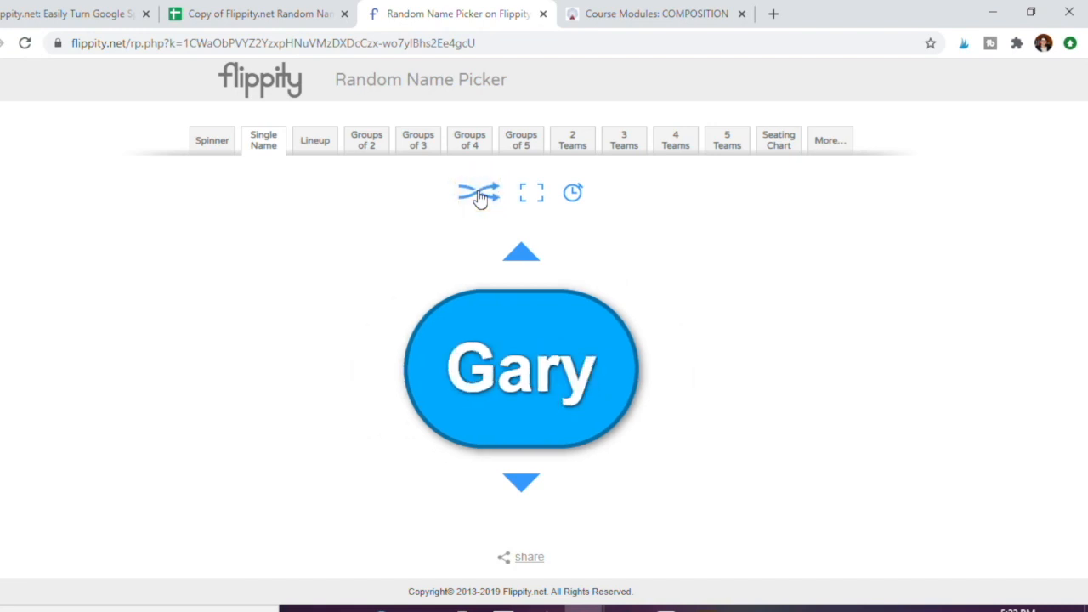
pyautogui.moveTo(314, 150)
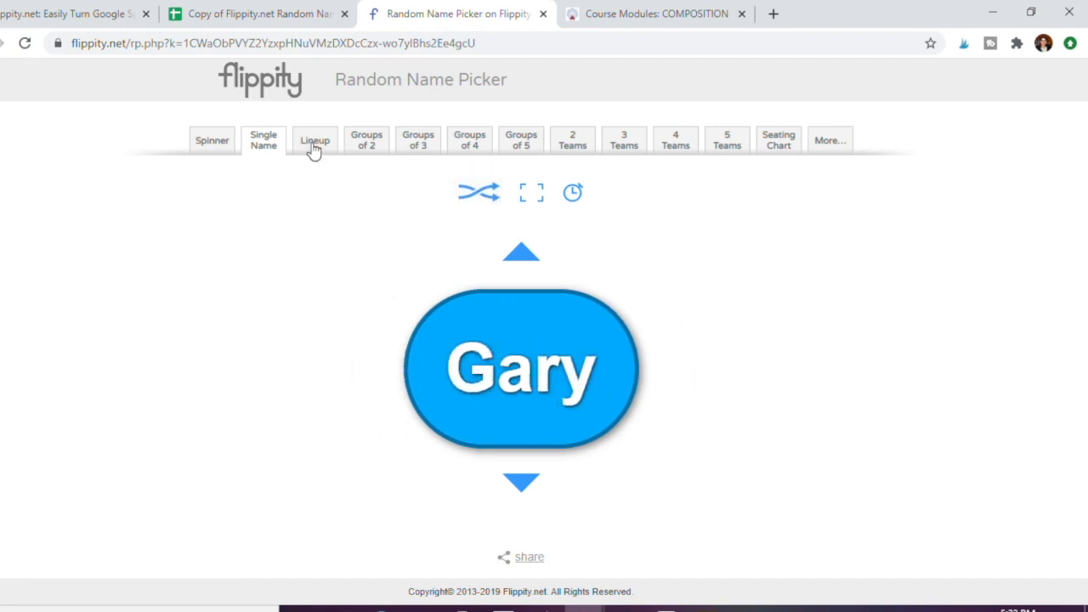
# Cycle through the Lineup, Groups of 2, 3 and 5, and Seating Chart views of the class.
pyautogui.click(308, 140)
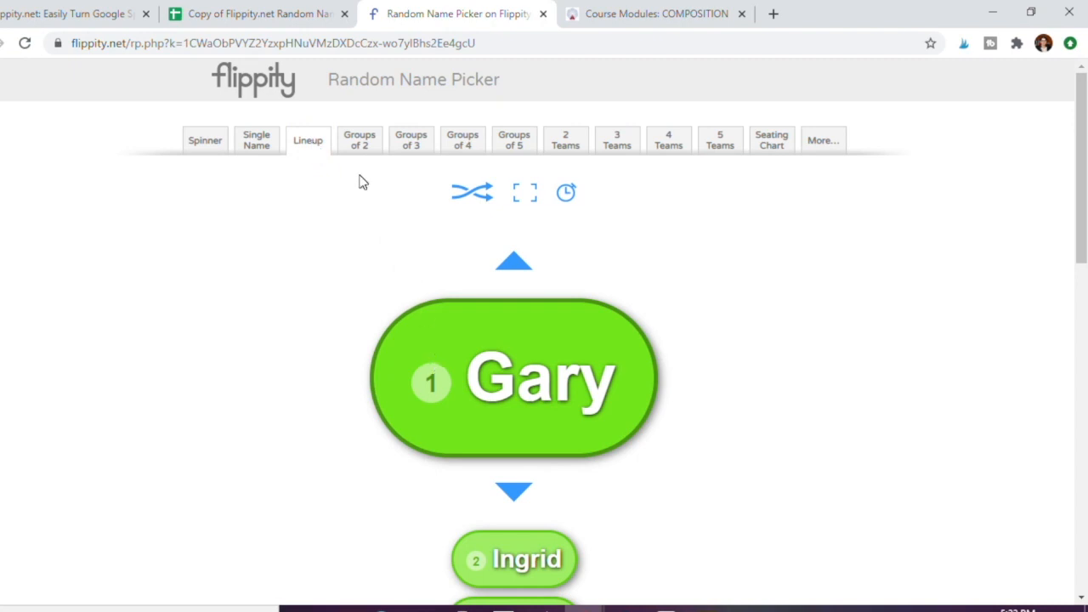
pyautogui.click(367, 139)
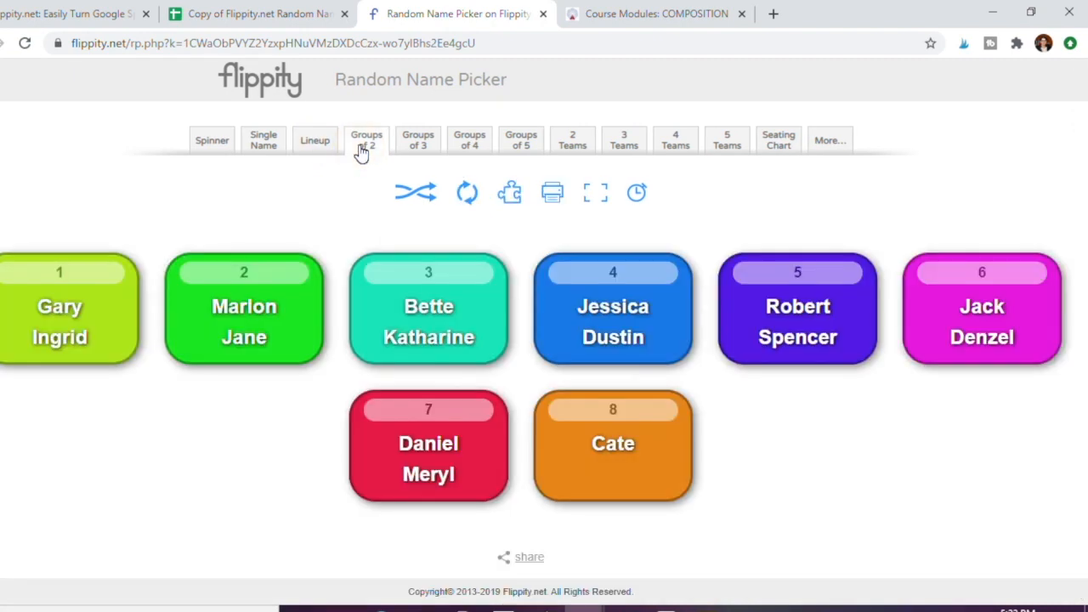
pyautogui.click(418, 140)
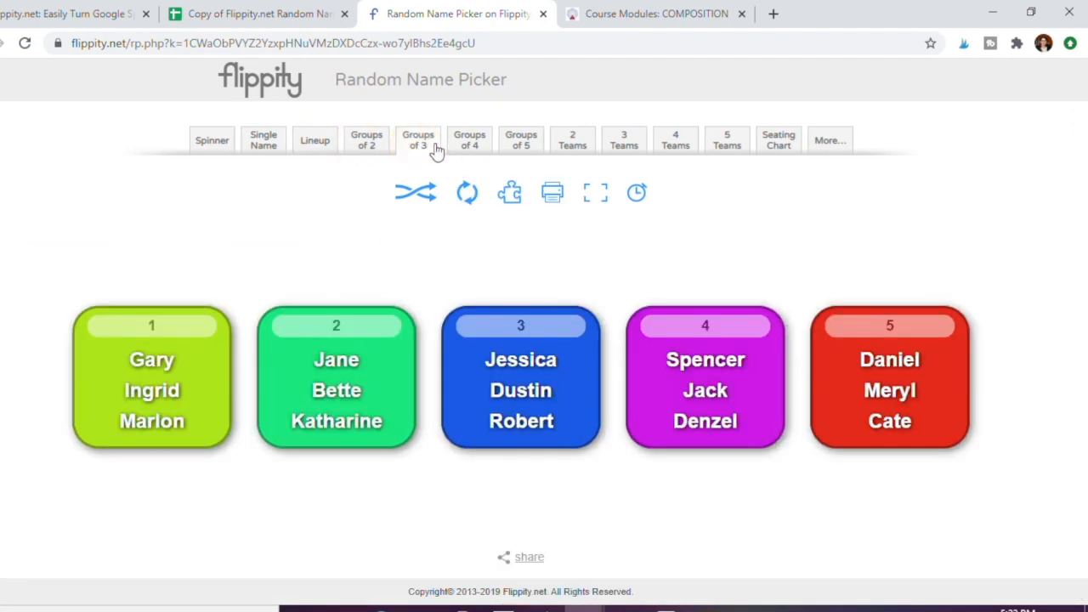
pyautogui.click(520, 139)
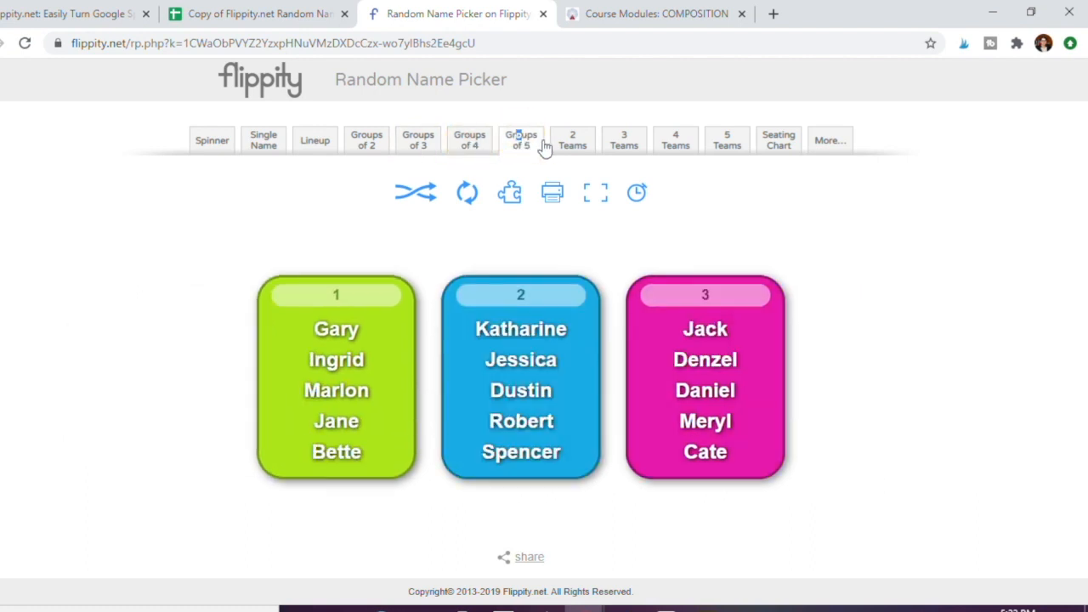
pyautogui.click(675, 139)
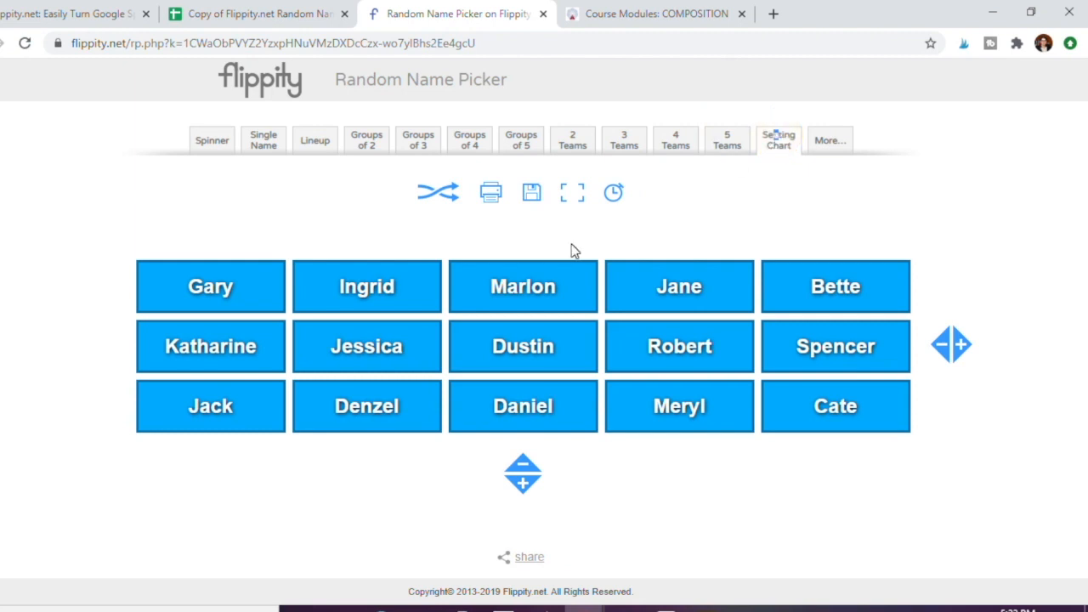
pyautogui.moveTo(241, 150)
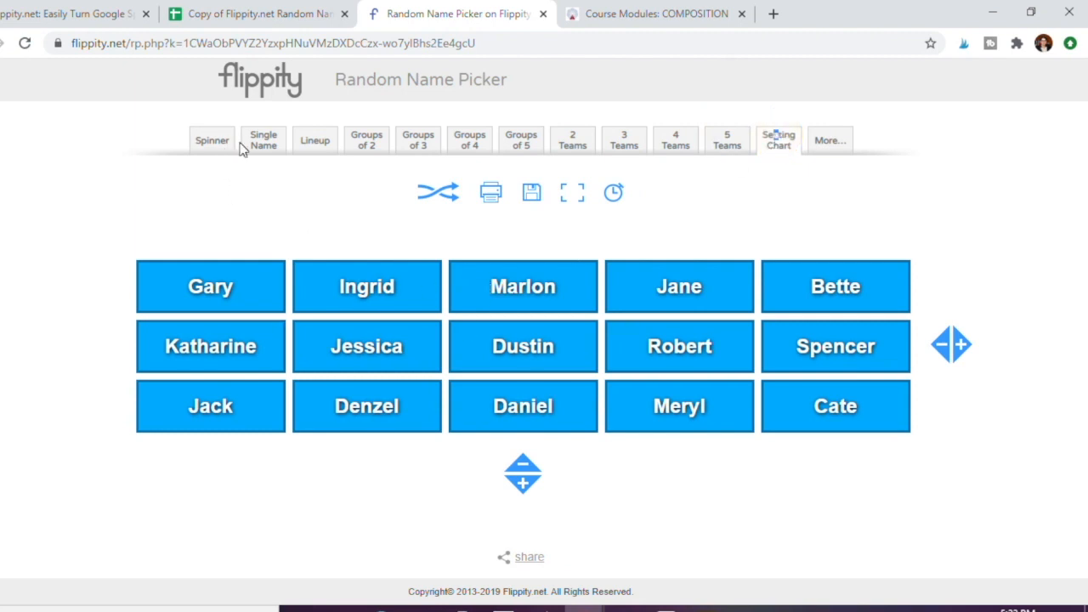
# Return to Single Name view showing Gary and bring up the countdown timer.
pyautogui.click(262, 139)
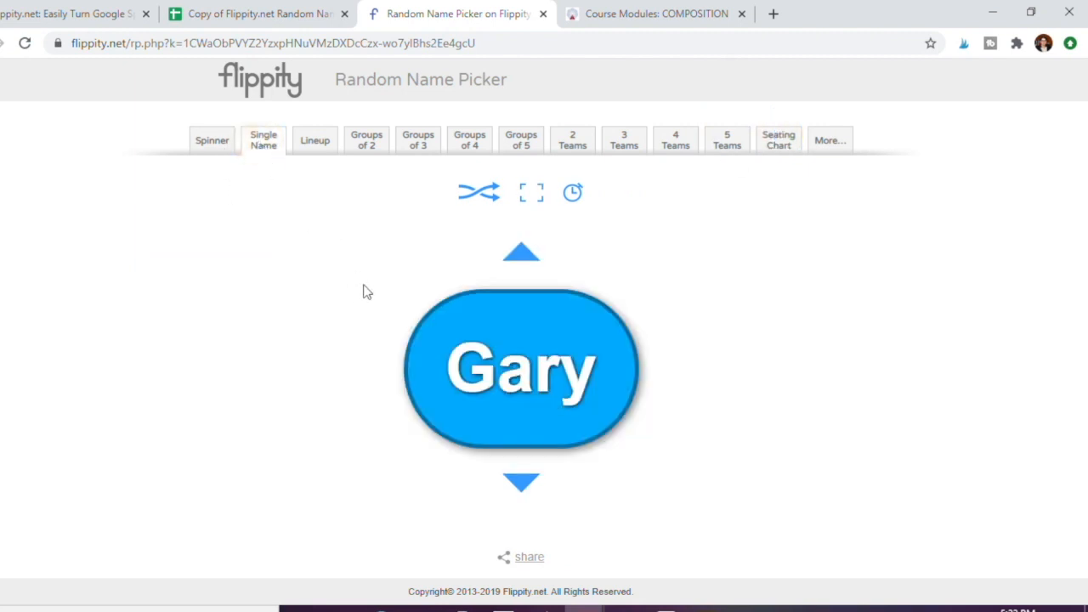
pyautogui.click(571, 193)
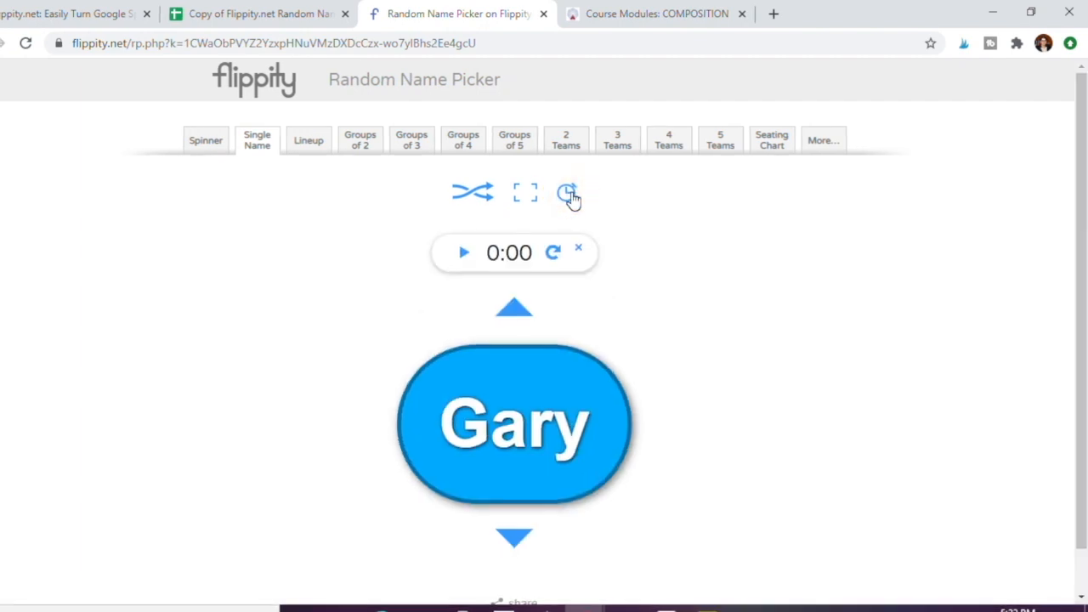
pyautogui.moveTo(553, 253)
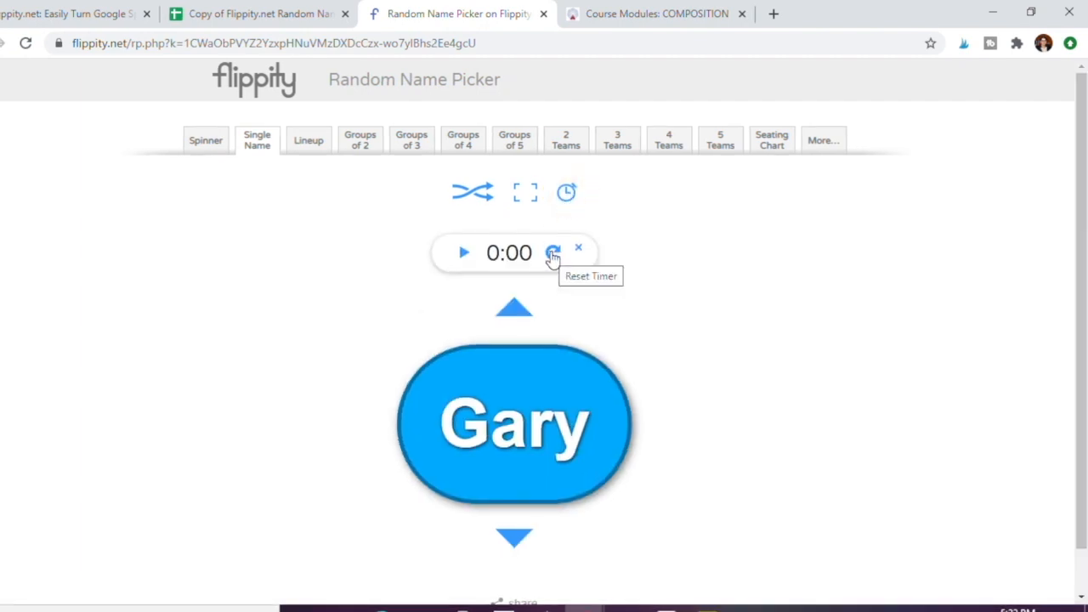
# Adjust the timer start value, show the picker full screen, and draw a new name, Meryl.
pyautogui.click(510, 252)
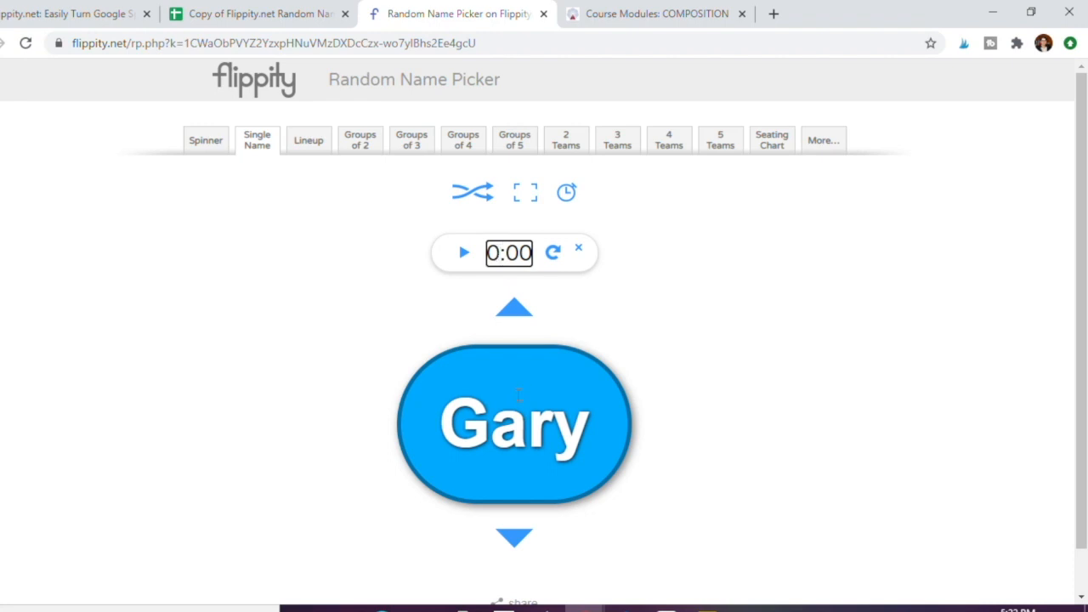
pyautogui.moveTo(417, 262)
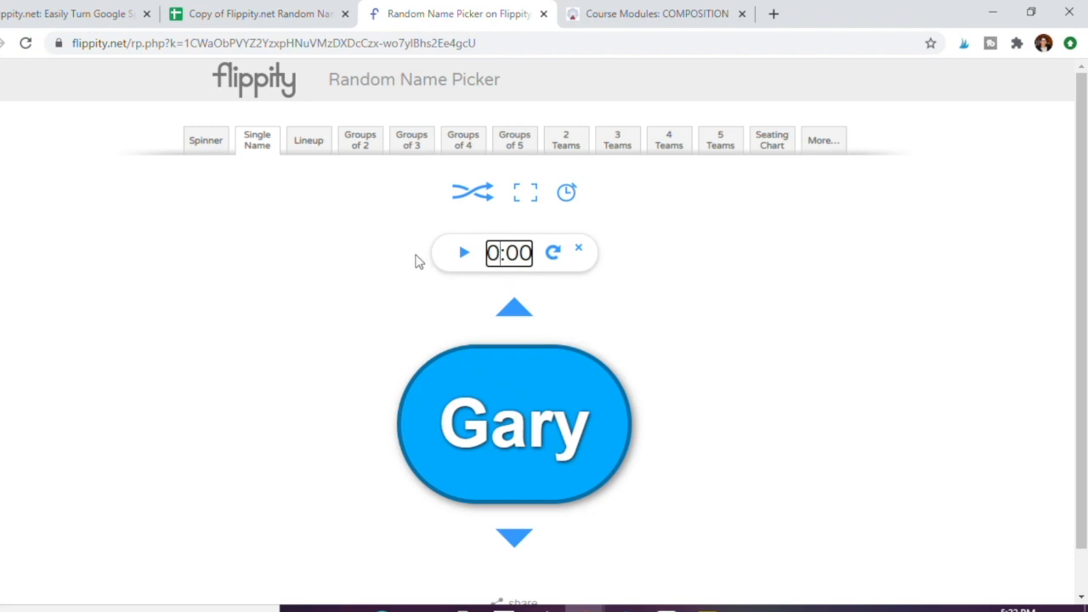
pyautogui.click(524, 190)
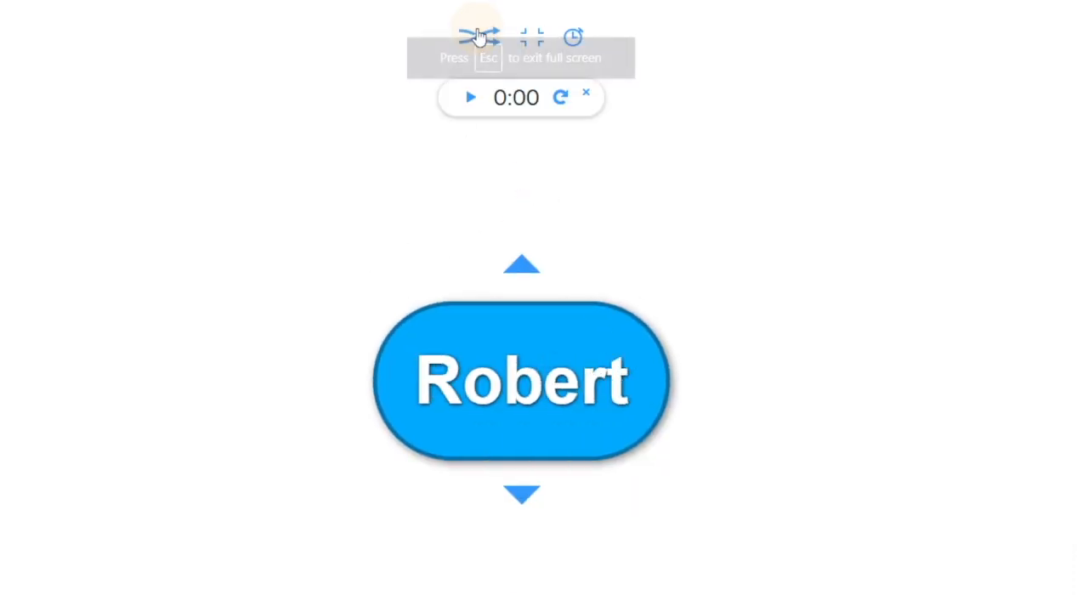
pyautogui.click(480, 37)
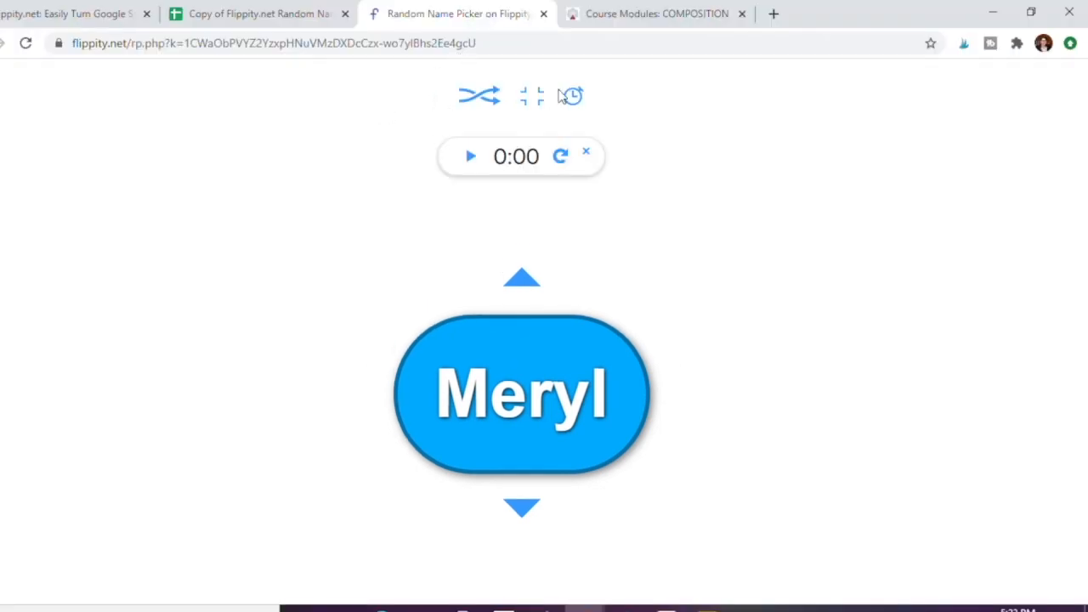
pyautogui.click(656, 14)
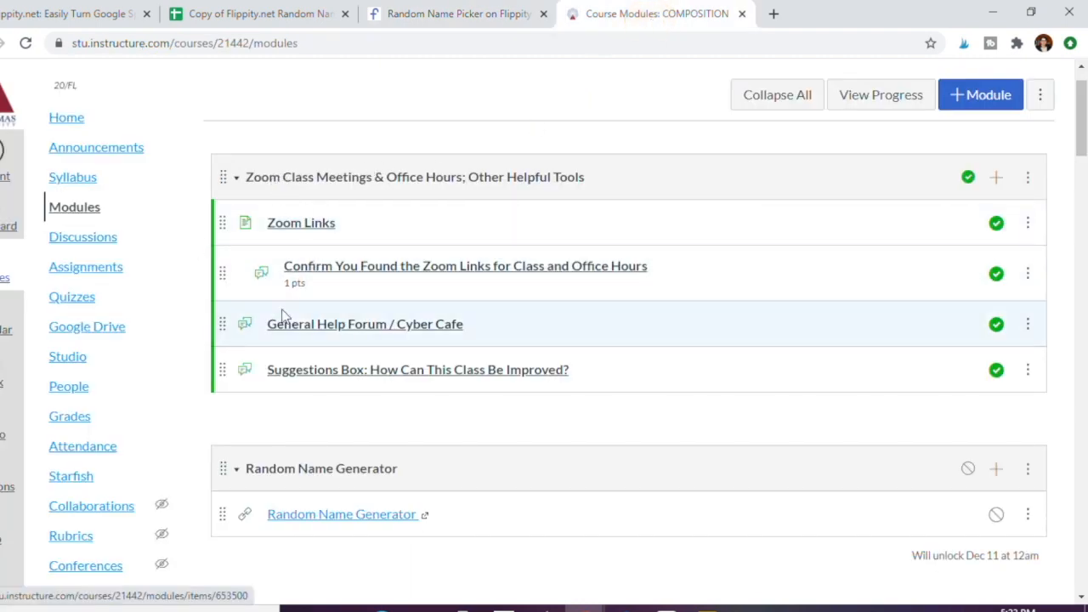
pyautogui.moveTo(331, 361)
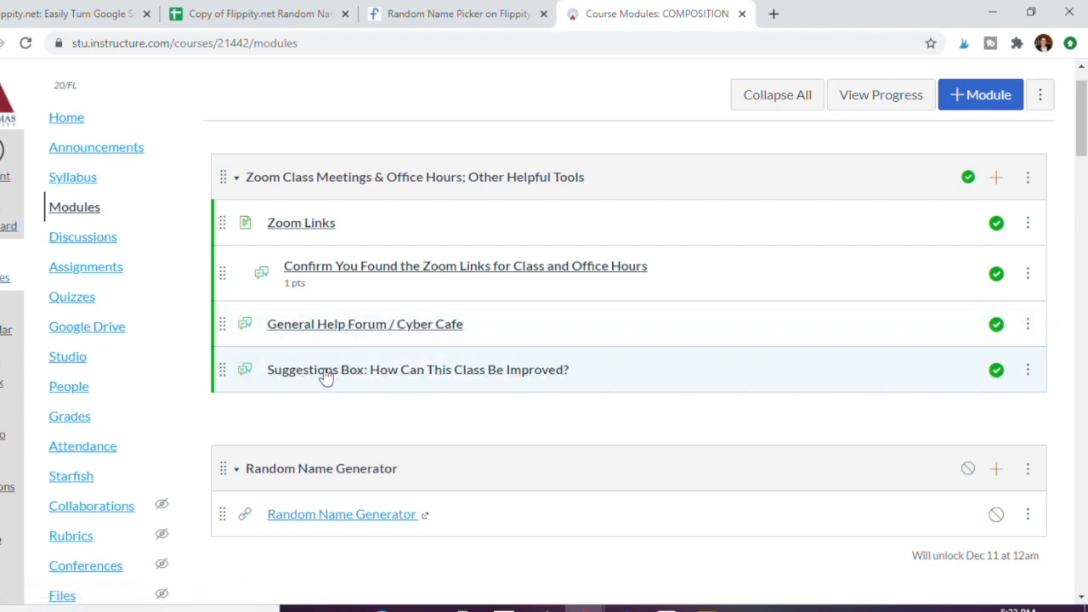
pyautogui.moveTo(364, 371)
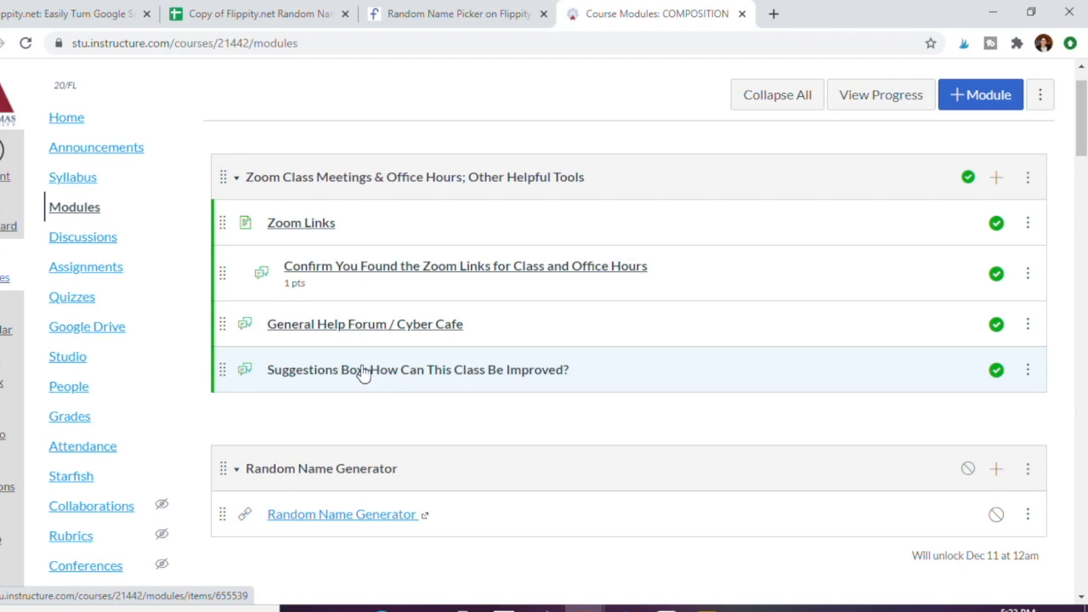
pyautogui.moveTo(353, 405)
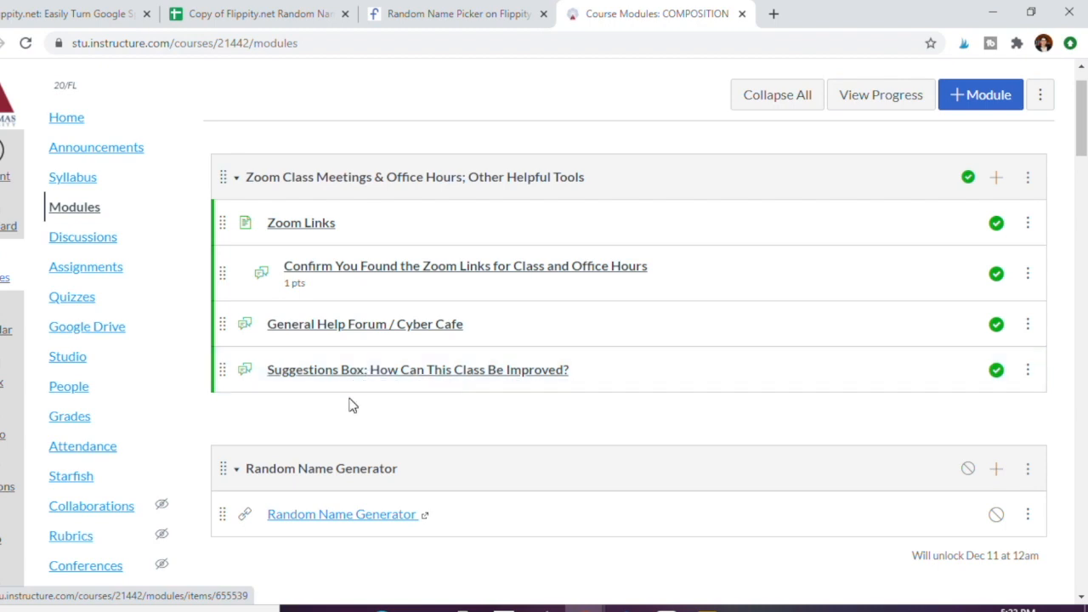
pyautogui.moveTo(340, 514)
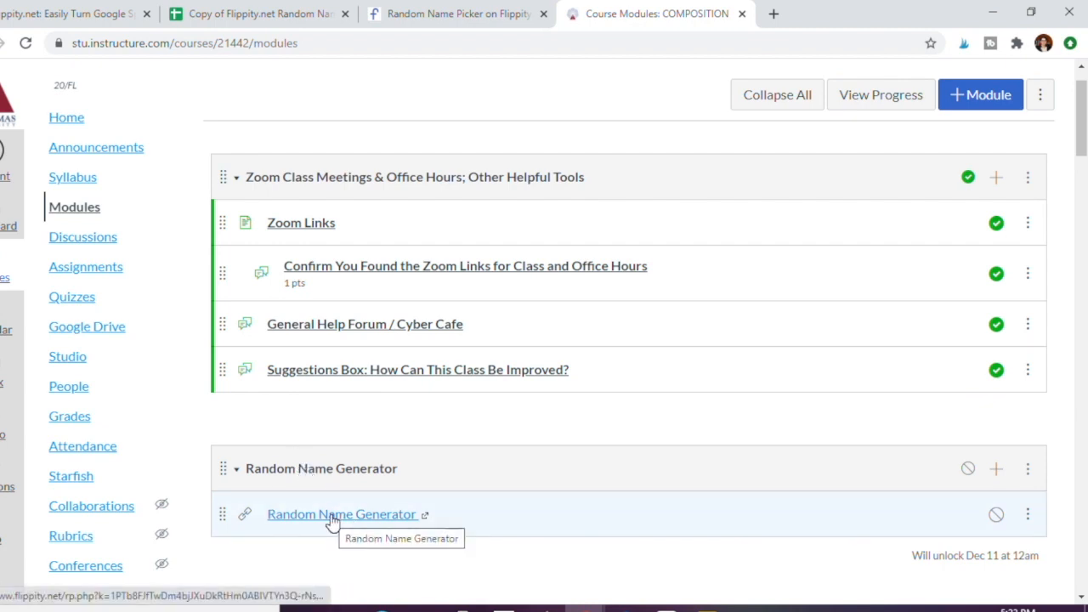
# Launch the Flippity picker from the Canvas Random Name Generator link, showing Meryl large.
pyautogui.click(456, 14)
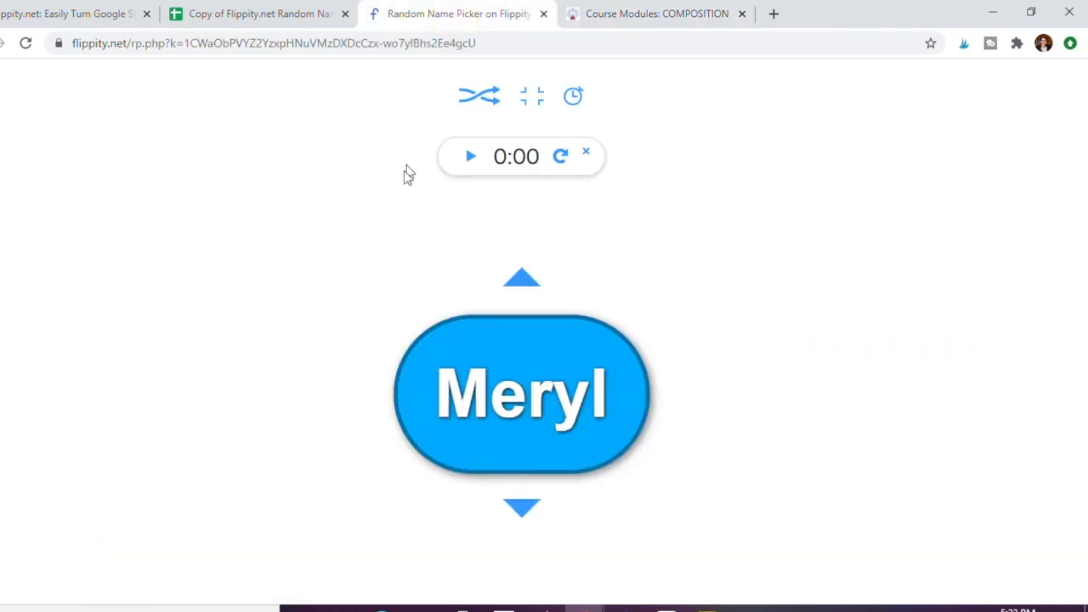
pyautogui.click(544, 439)
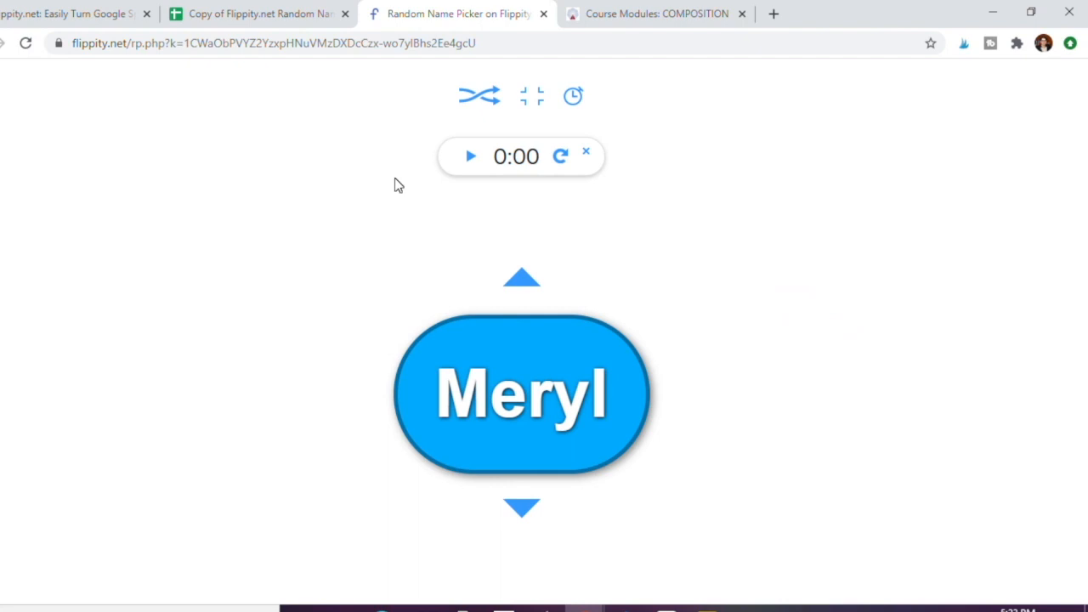
pyautogui.moveTo(379, 228)
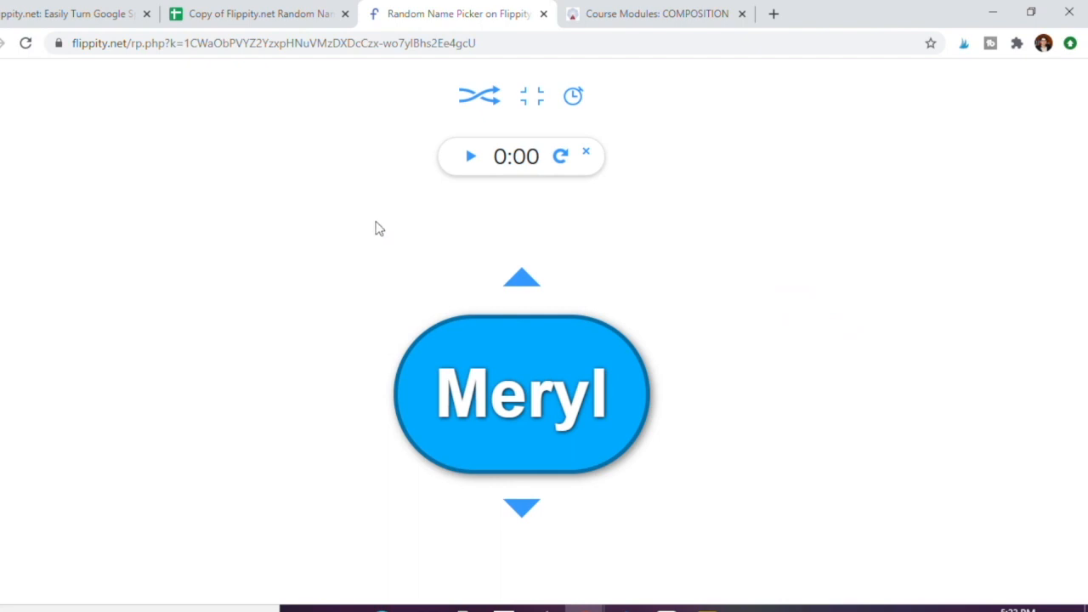
pyautogui.moveTo(377, 228)
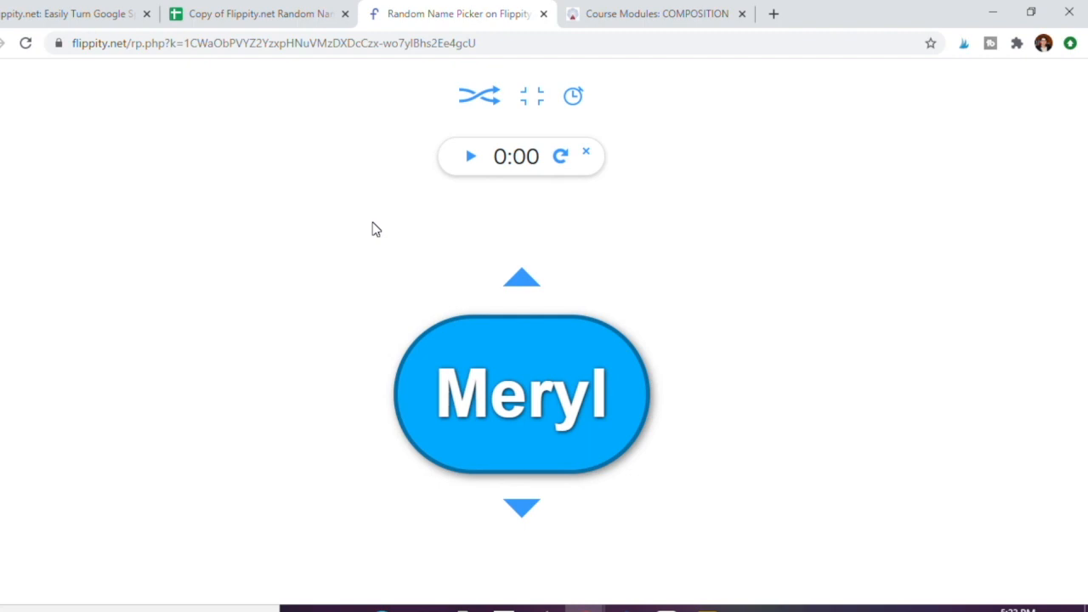
pyautogui.moveTo(251, 228)
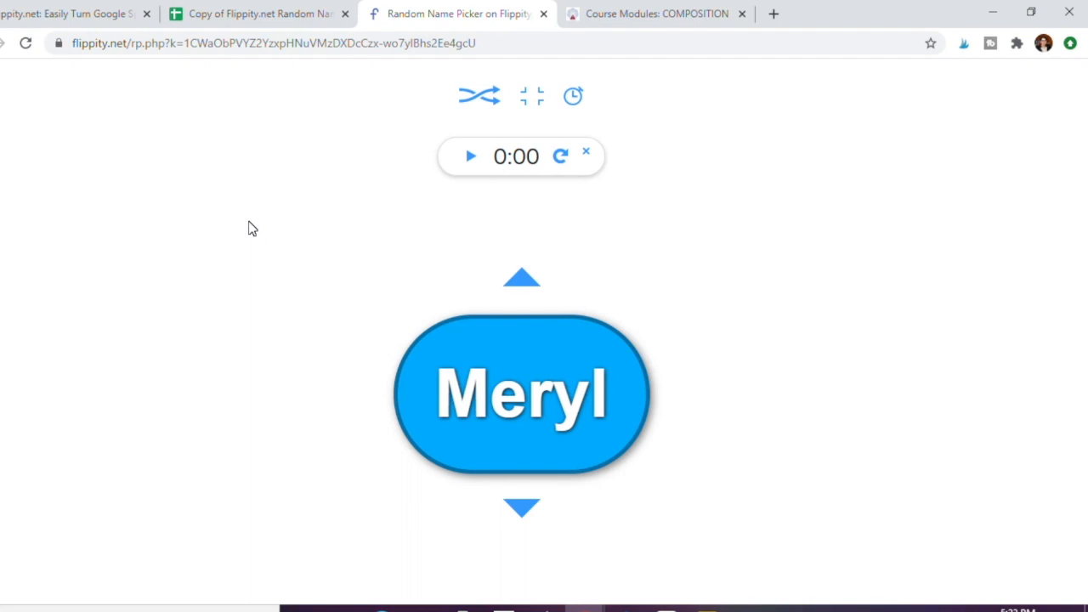
pyautogui.moveTo(249, 226)
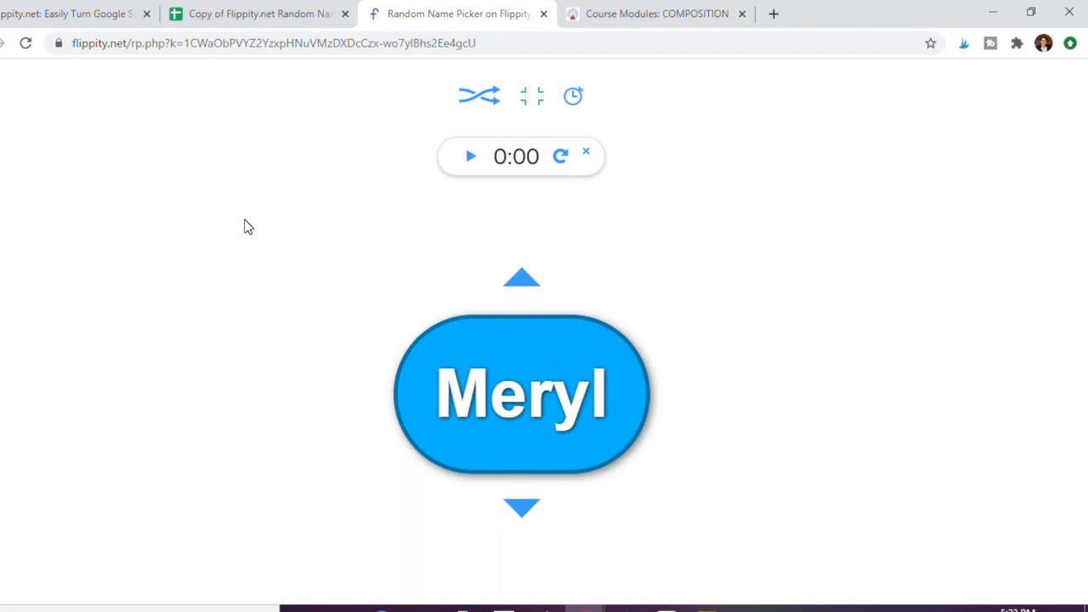
pyautogui.moveTo(259, 199)
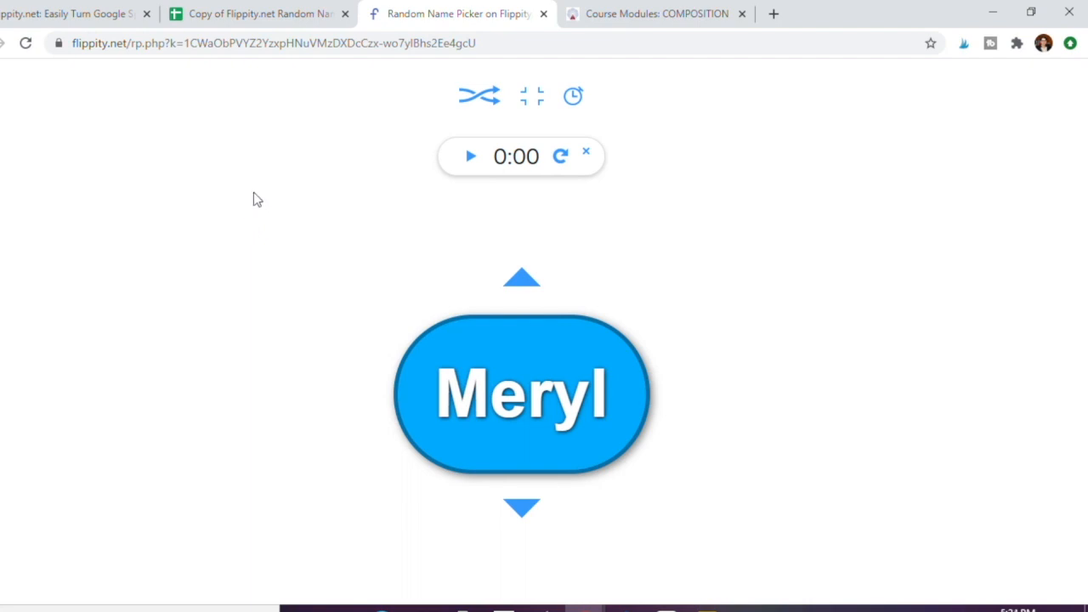